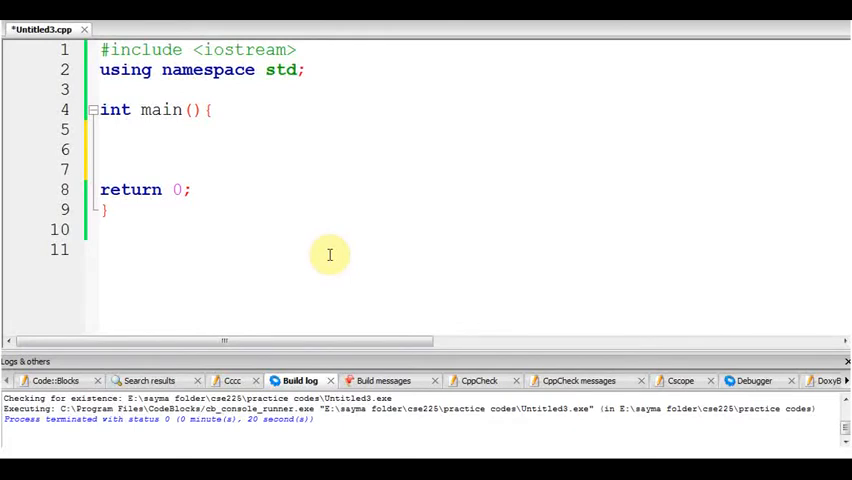
{"action": "mouse_move", "coordinate": [195, 151]}
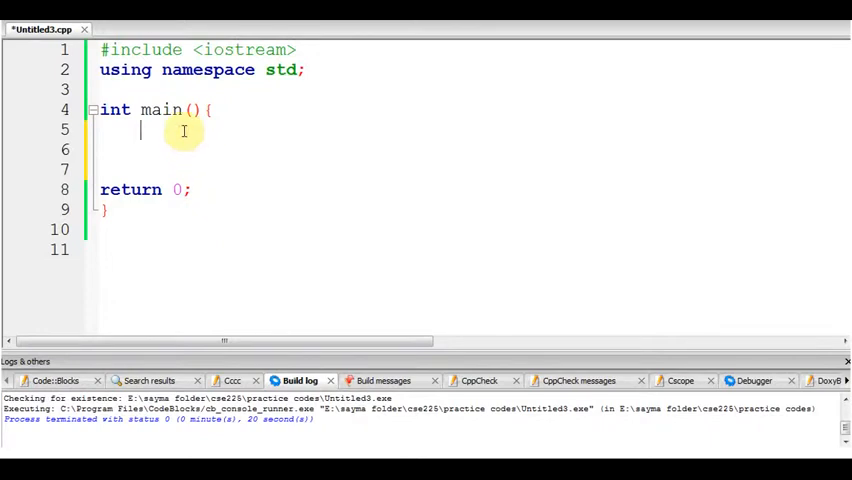
Step: Declare 'int mouse;' in main and add 'cout<<sizeof(mouse)<<endl;', autocompleting sizeof
{"action": "type", "text": "int"}
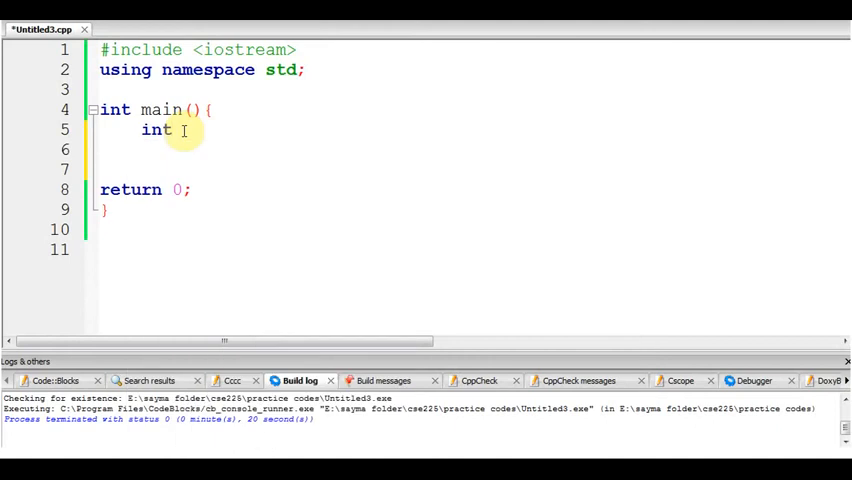
{"action": "type", "text": "mouse;"}
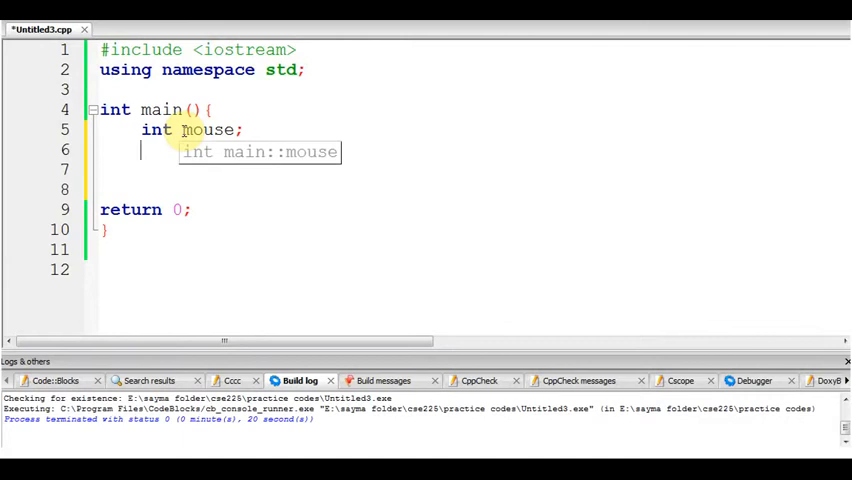
{"action": "type", "text": "cout<<"}
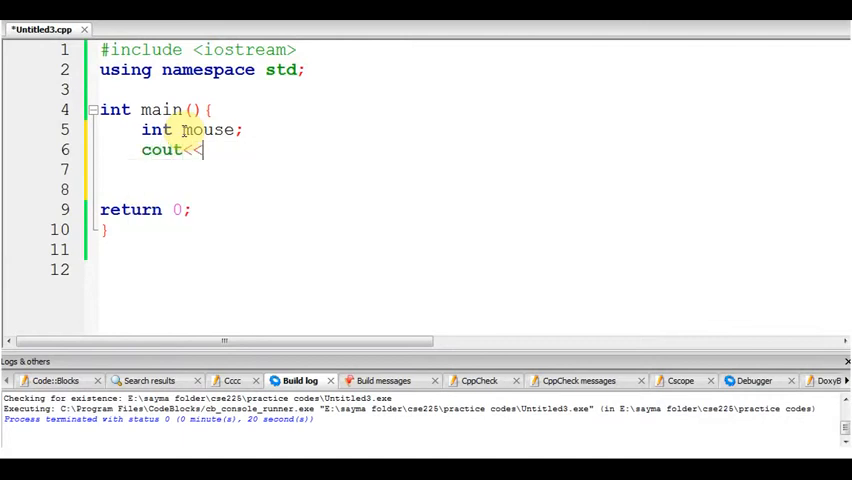
{"action": "type", "text": "siz"}
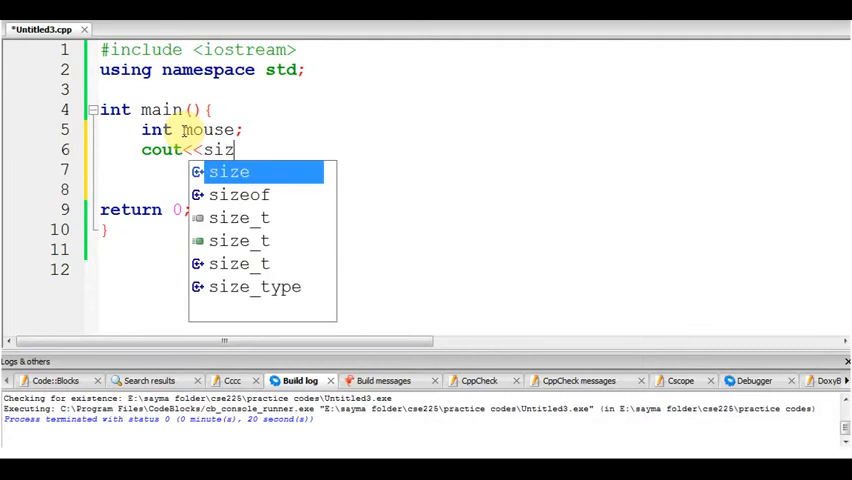
{"action": "left_click", "coordinate": [240, 194]}
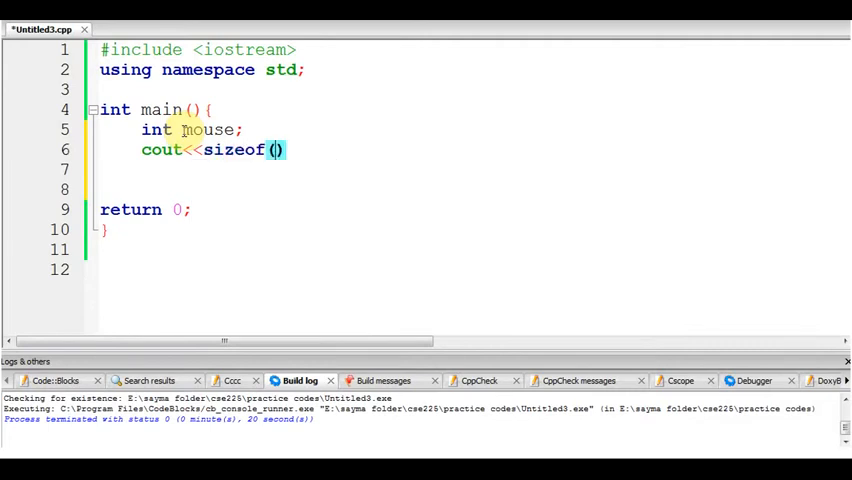
{"action": "type", "text": "mouse"}
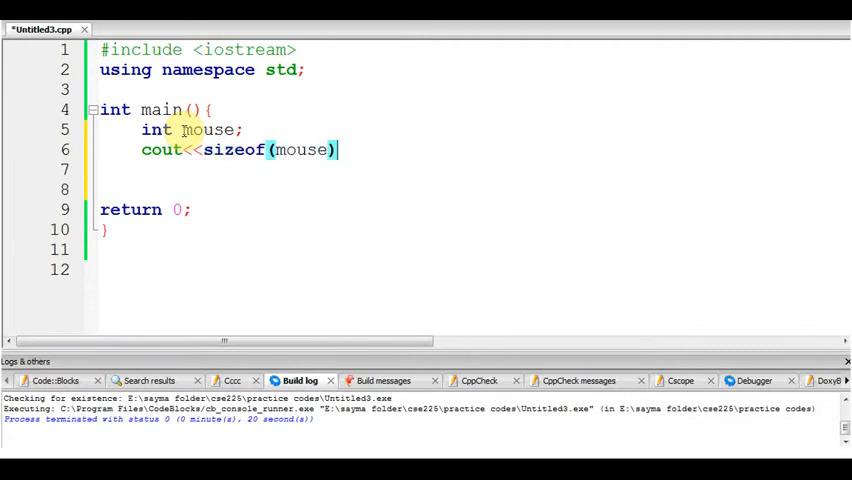
{"action": "type", "text": "<<"}
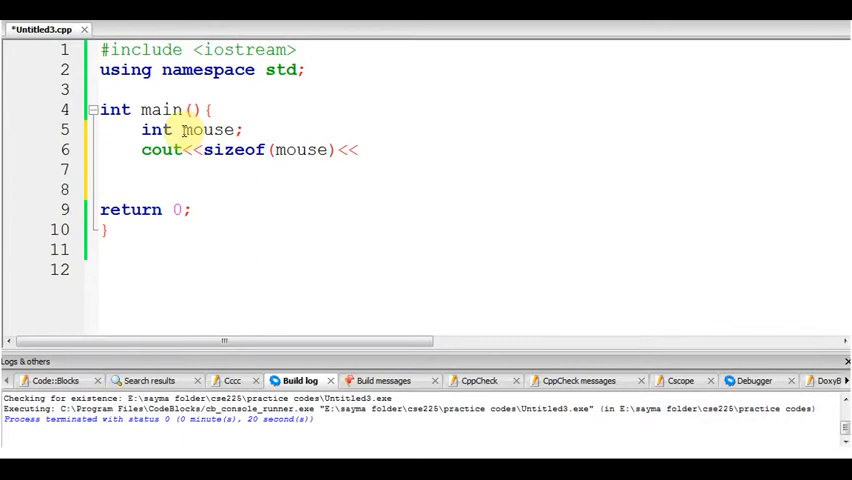
{"action": "type", "text": "endl;"}
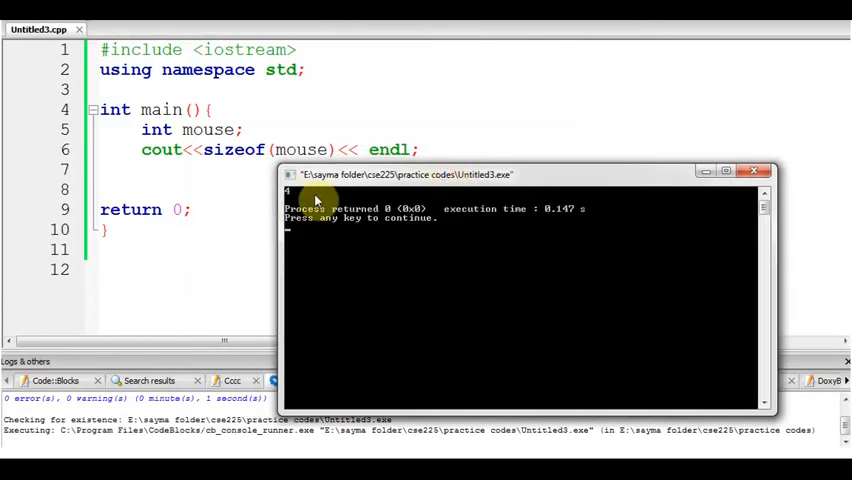
{"action": "mouse_move", "coordinate": [307, 196]}
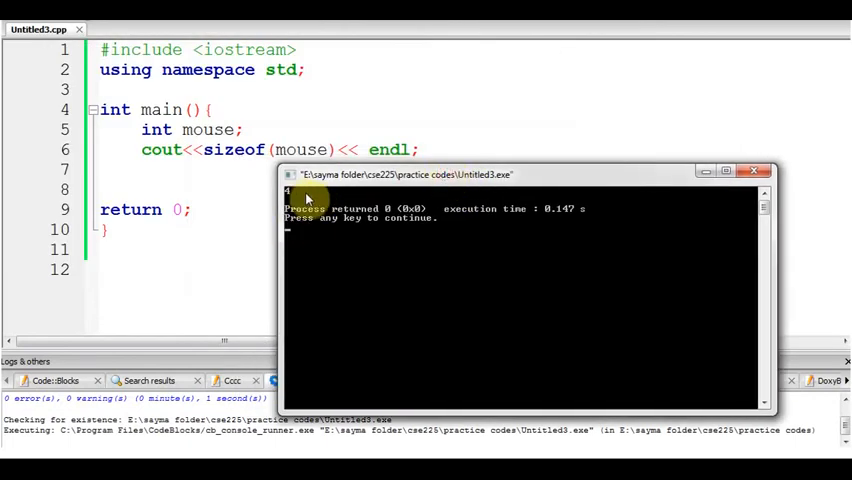
{"action": "mouse_move", "coordinate": [157, 130]}
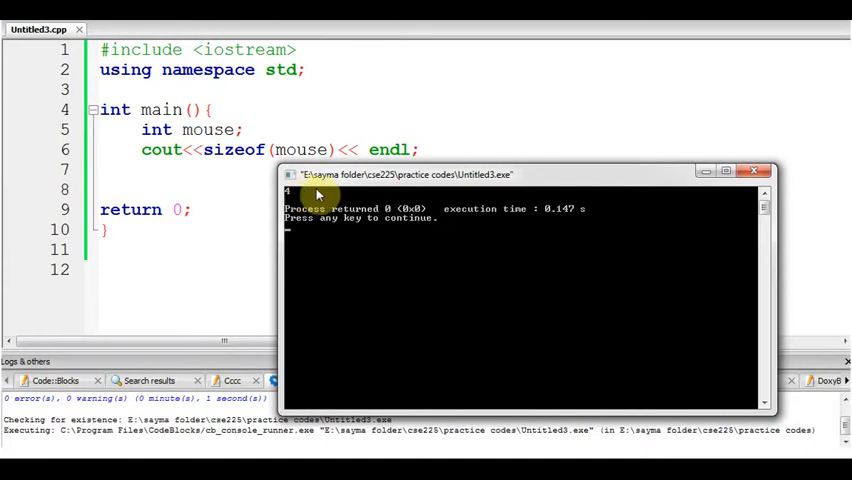
{"action": "mouse_move", "coordinate": [616, 150]}
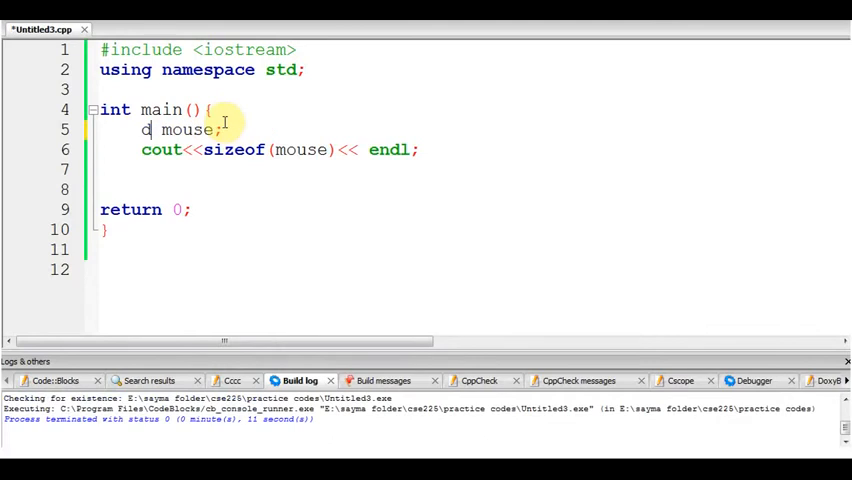
Step: Briefly change int to char and back, then declare mouse as 'int mouse[5];'
{"action": "type", "text": "har"}
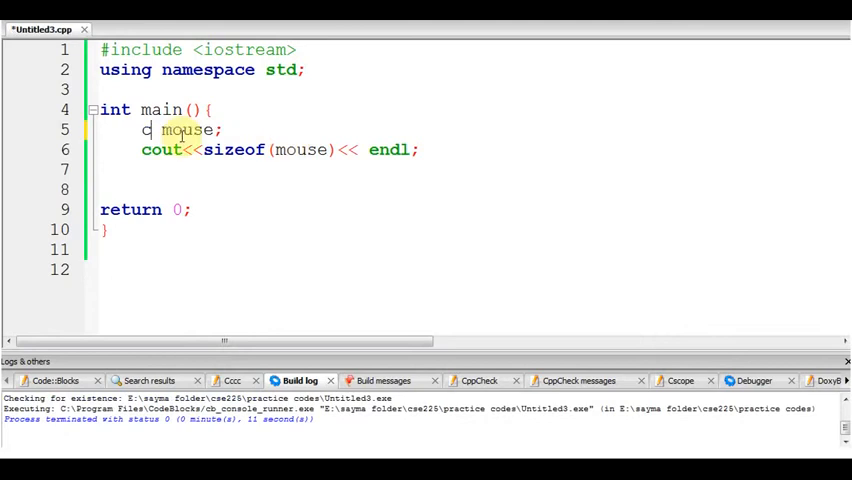
{"action": "type", "text": "int"}
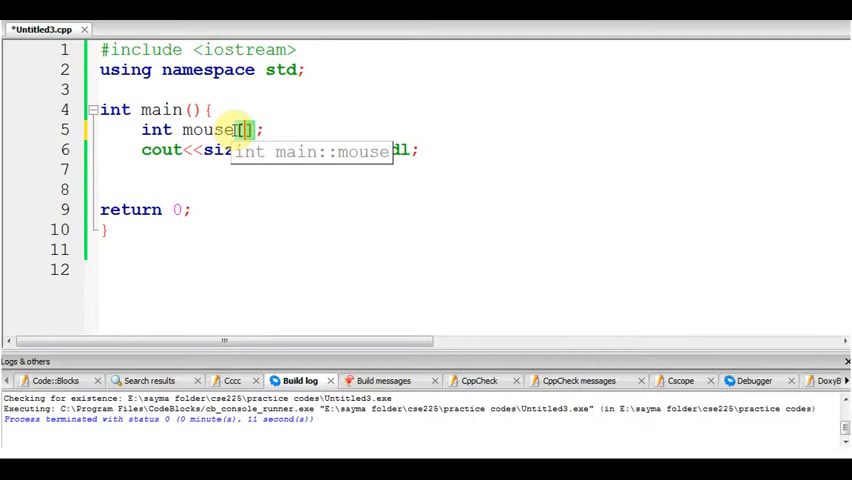
{"action": "type", "text": "5"}
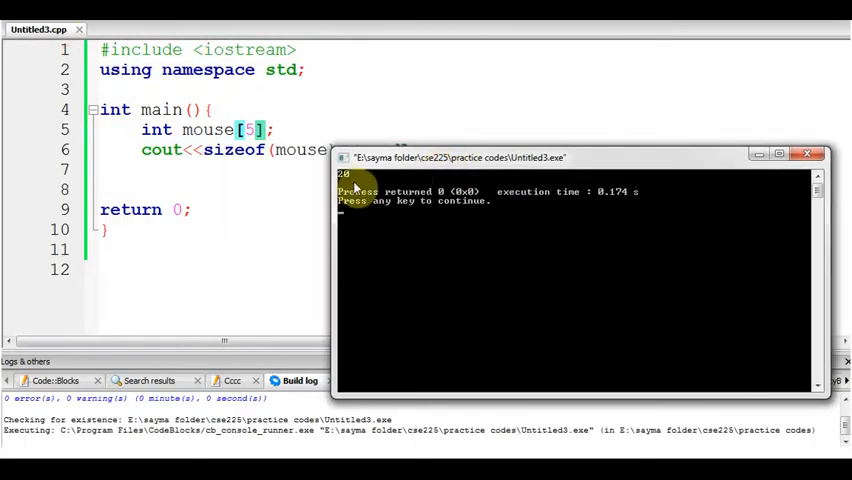
{"action": "mouse_move", "coordinate": [308, 143]}
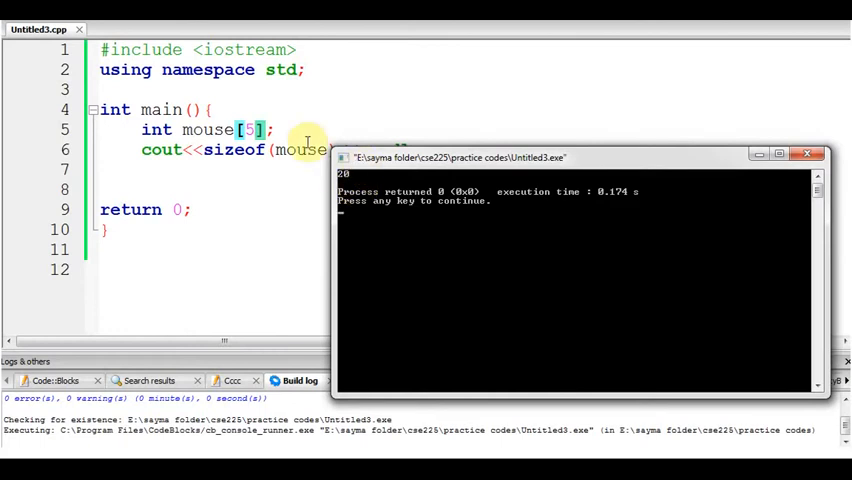
{"action": "mouse_move", "coordinate": [289, 133]}
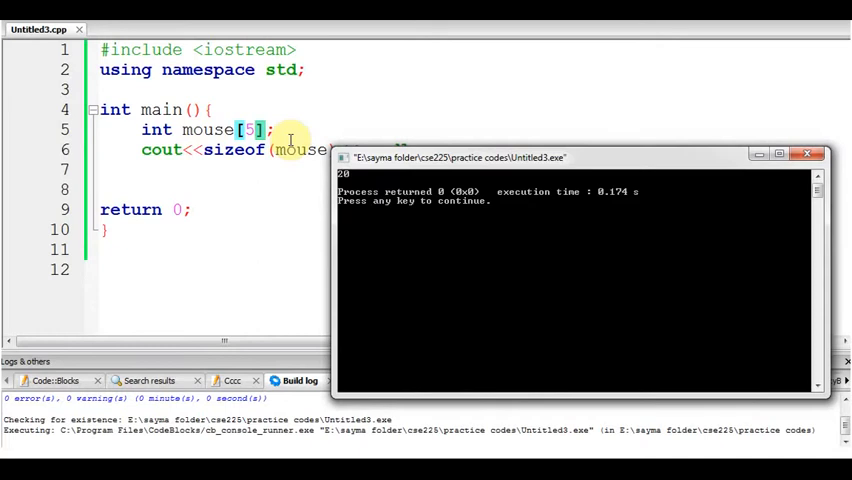
{"action": "mouse_move", "coordinate": [228, 133]}
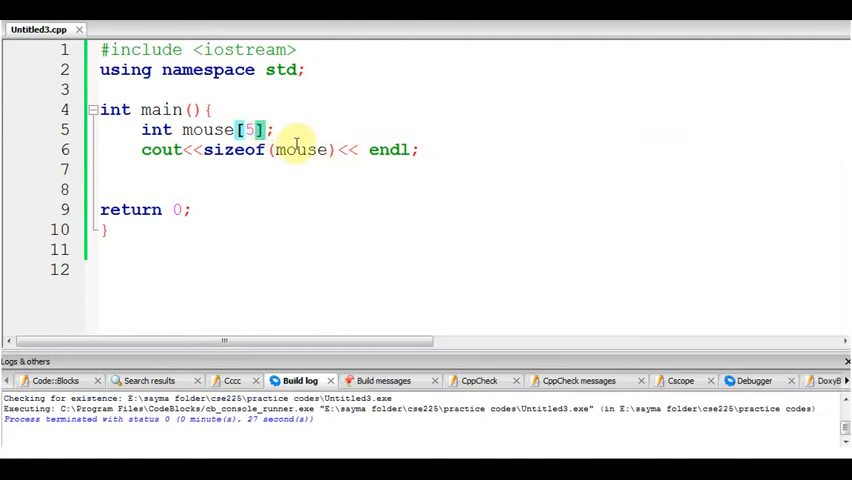
{"action": "mouse_move", "coordinate": [299, 149]}
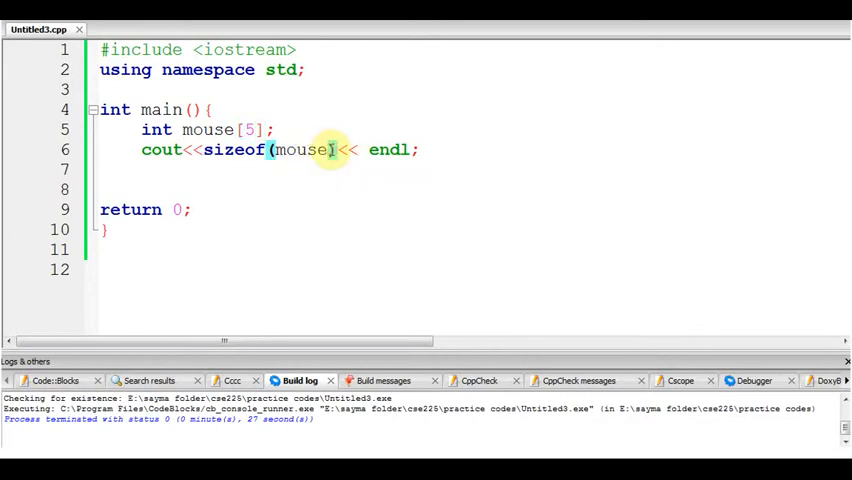
Step: Change the print line to output sizeof(mouse[0])
{"action": "type", "text": "[]"}
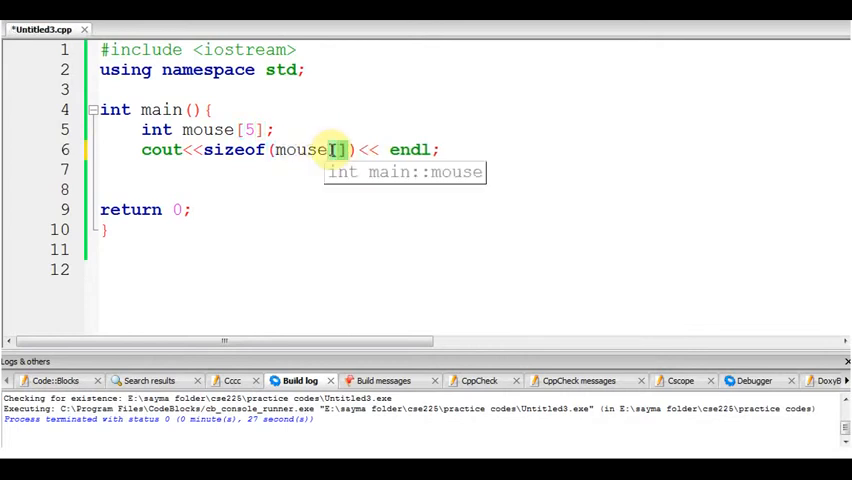
{"action": "type", "text": "0"}
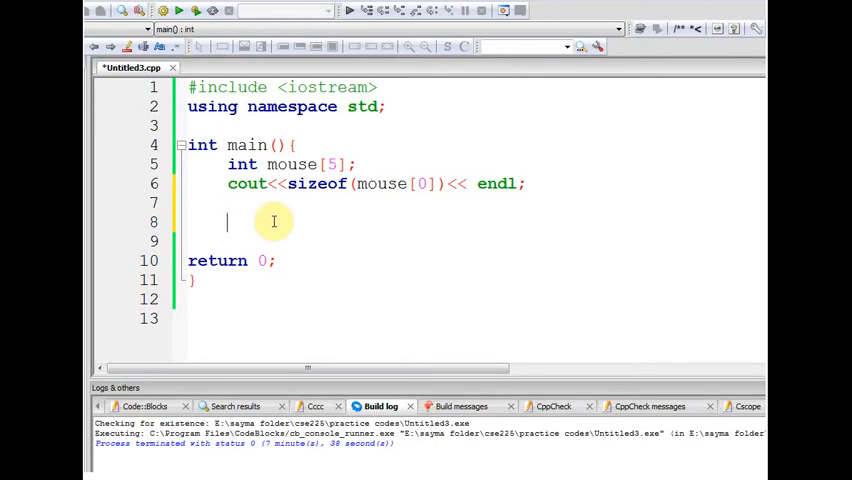
Step: Add 'int numberofmouse = sizeof(mouse)/sizeof(mouse[0]);' on line 8
{"action": "type", "text": "int"}
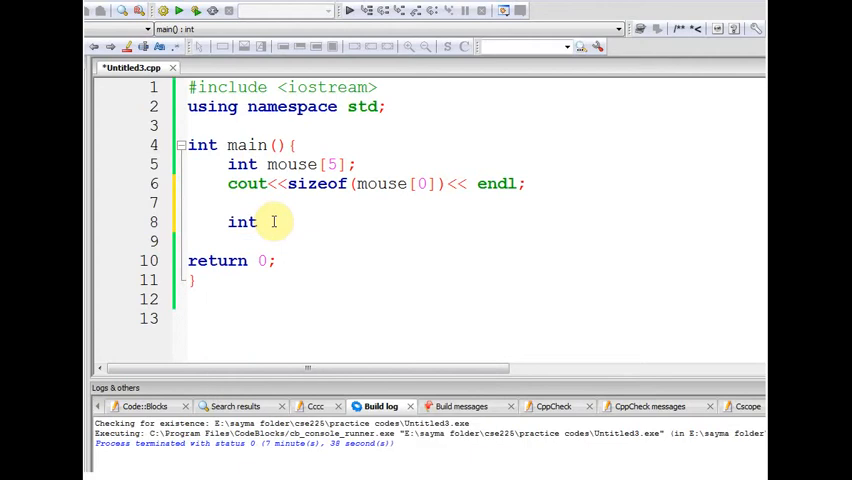
{"action": "type", "text": "le"}
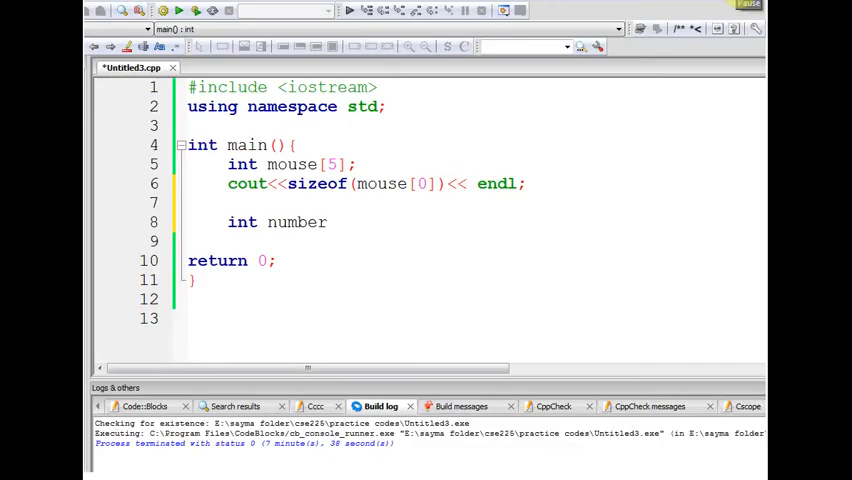
{"action": "type", "text": "ofEl"}
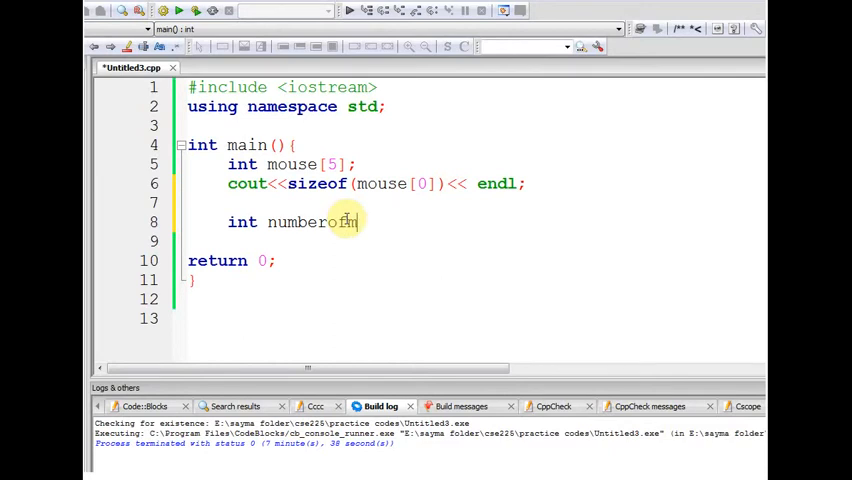
{"action": "type", "text": "mouse"}
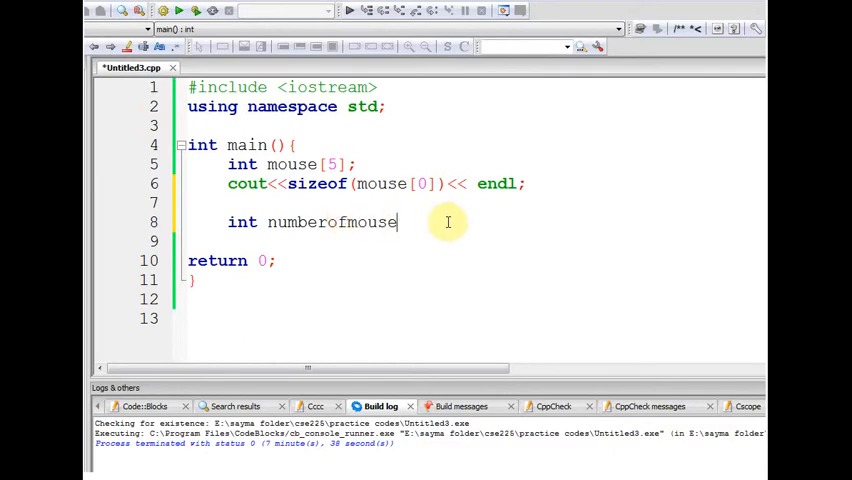
{"action": "type", "text": "="}
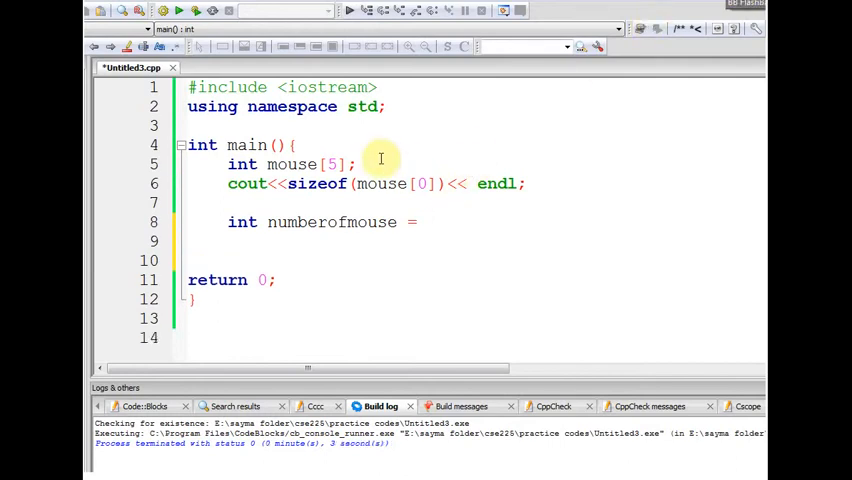
{"action": "mouse_move", "coordinate": [478, 241]}
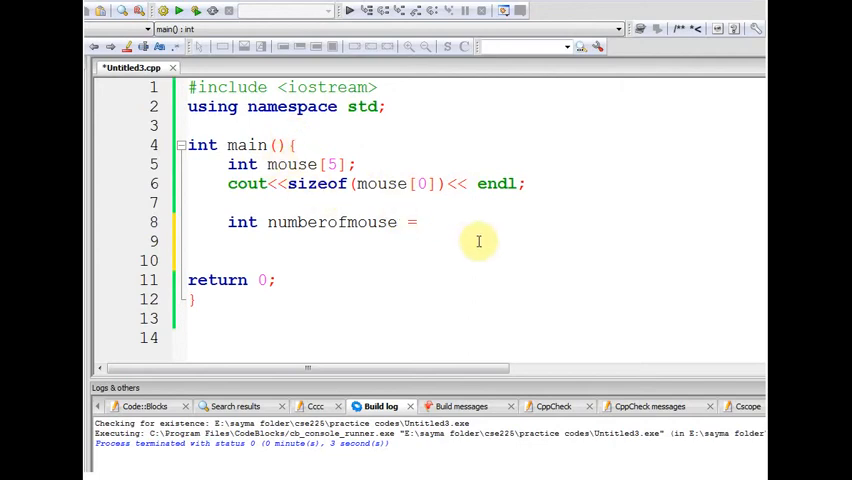
{"action": "mouse_move", "coordinate": [318, 183]}
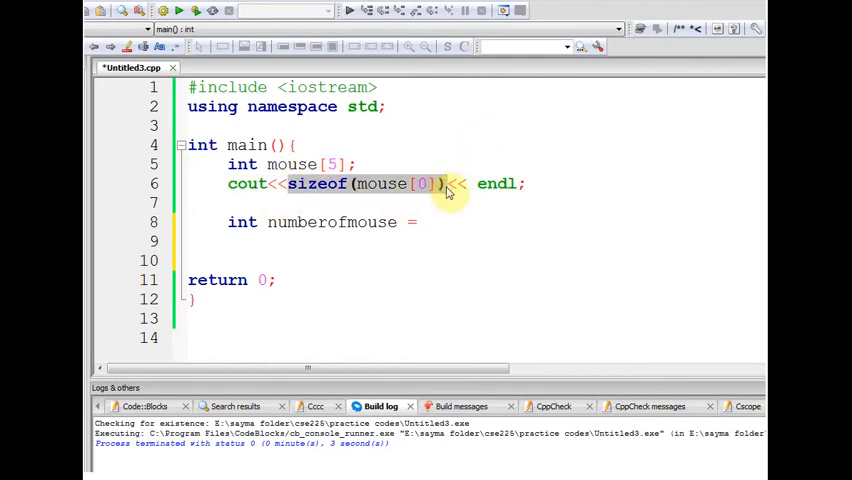
{"action": "type", "text": "sizeof(mouse[0])"}
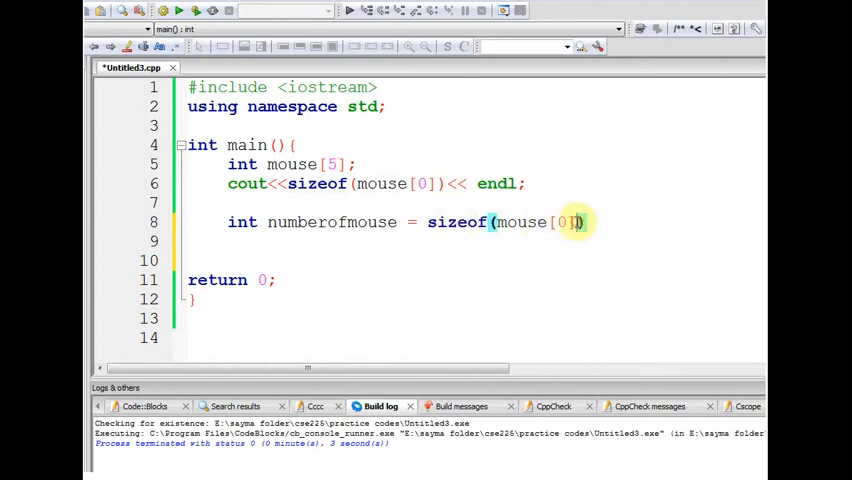
{"action": "key", "text": "BackSpace"}
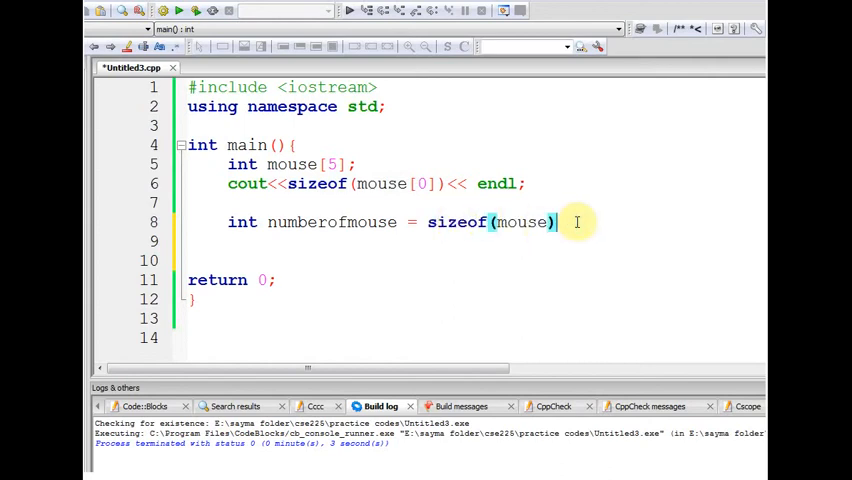
{"action": "type", "text": "/"}
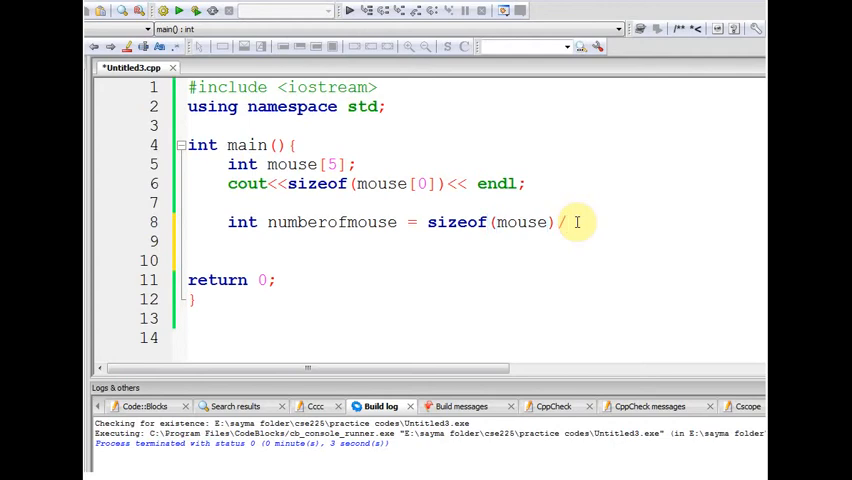
{"action": "mouse_move", "coordinate": [470, 221]}
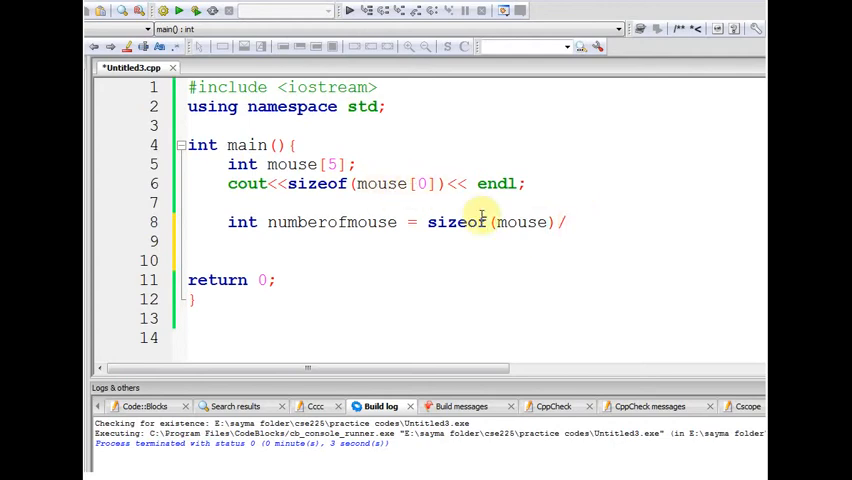
{"action": "type", "text": "sizeof(mouse[0]);"}
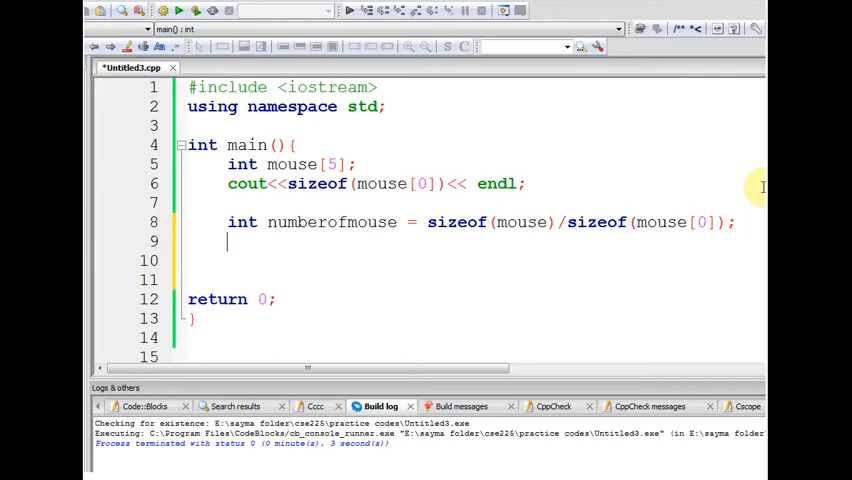
Step: Add 'cout<<numberofmouse<<endl;' on line 10
{"action": "type", "text": "co"}
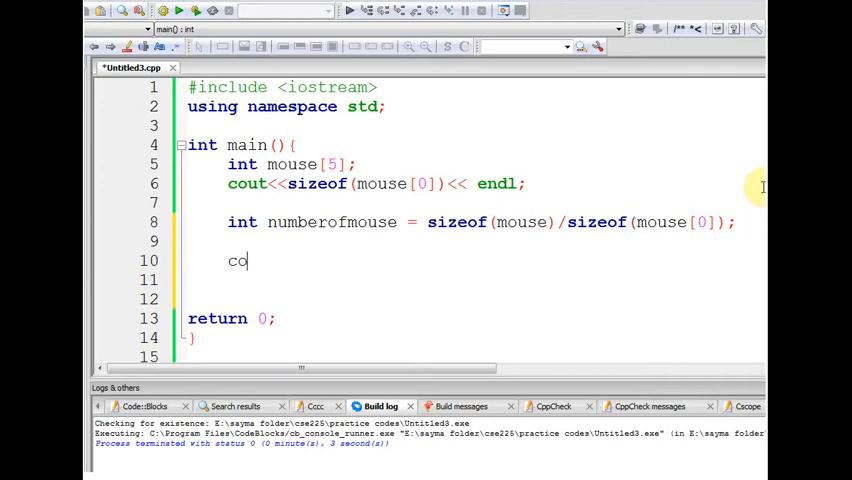
{"action": "type", "text": "ut<<"}
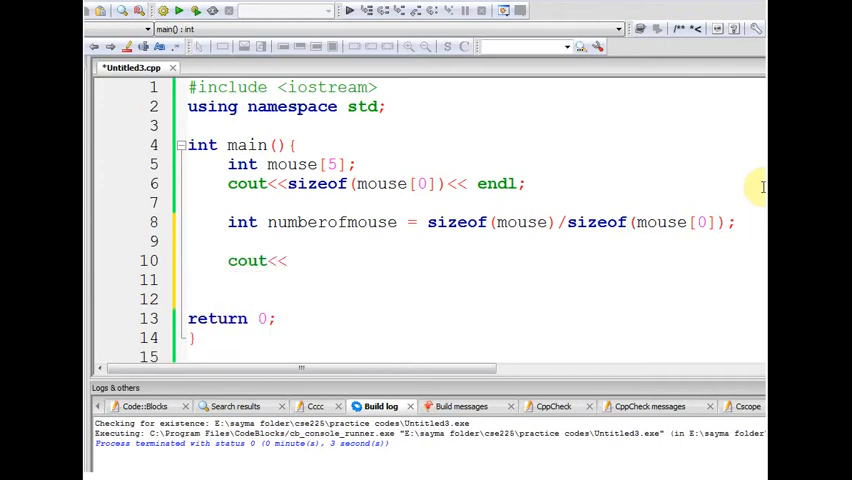
{"action": "type", "text": "numberofmouse<<"}
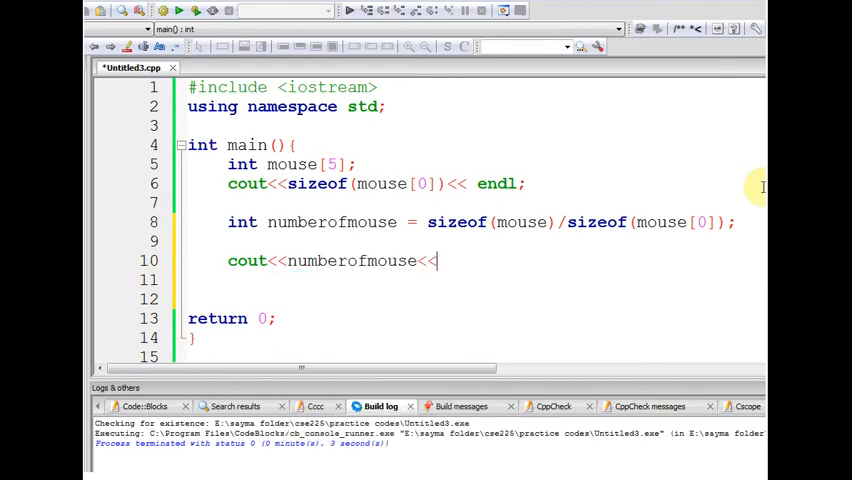
{"action": "type", "text": "endl;"}
{"action": "left_click", "coordinate": [458, 183]}
{"action": "type", "text": "// "}
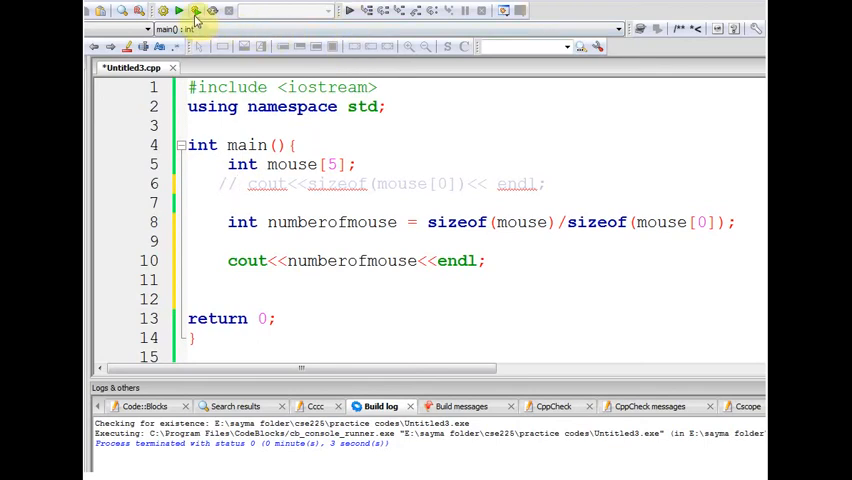
Step: Build and run the program, then move the console output window
{"action": "left_click", "coordinate": [160, 11]}
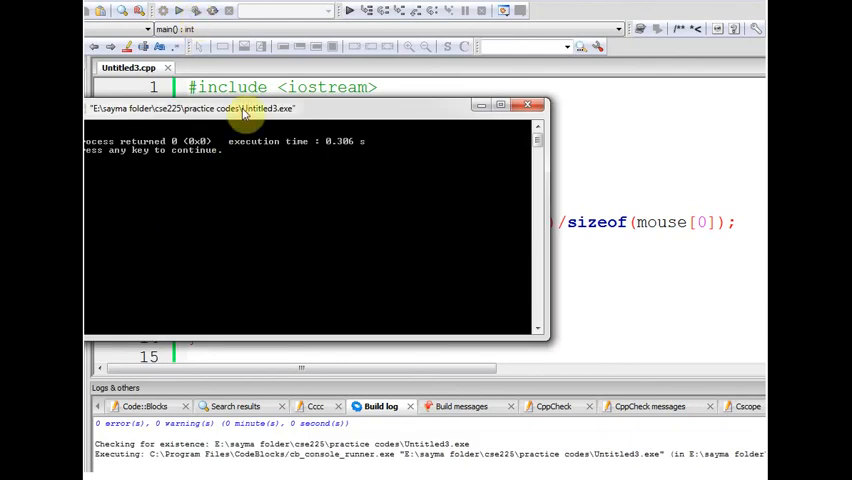
{"action": "left_click_drag", "start_coordinate": [245, 106], "coordinate": [530, 269]}
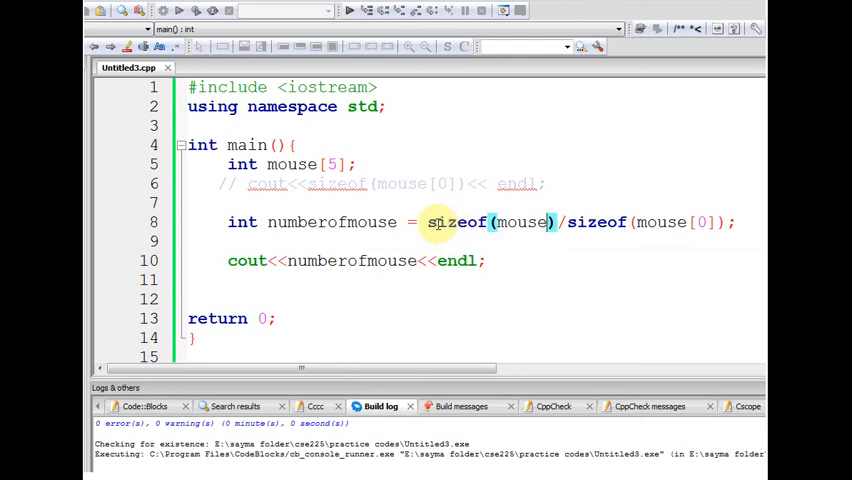
{"action": "mouse_move", "coordinate": [693, 234]}
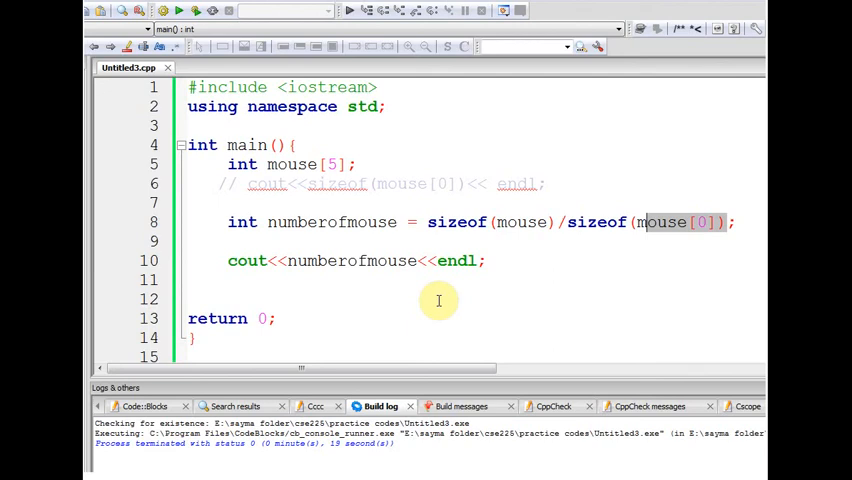
{"action": "mouse_move", "coordinate": [422, 276]}
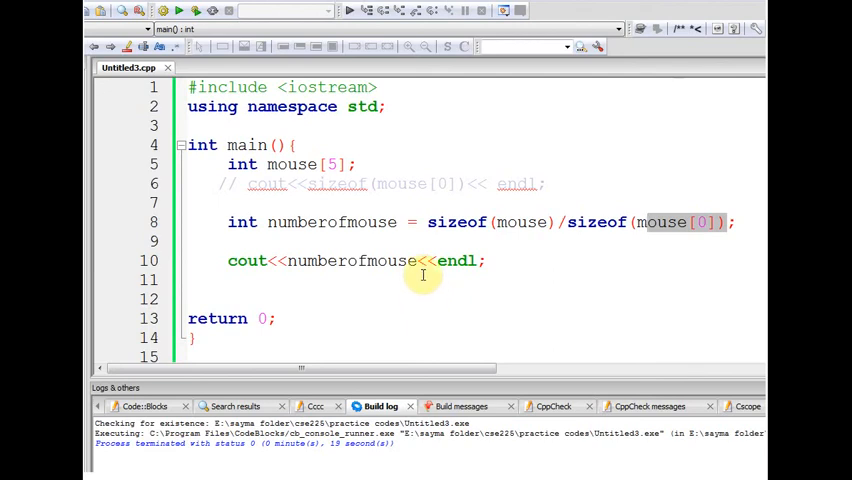
{"action": "mouse_move", "coordinate": [639, 100]}
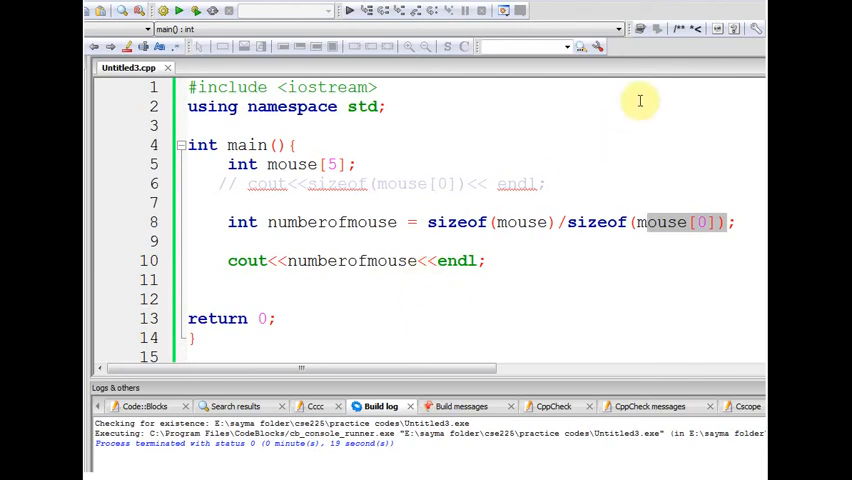